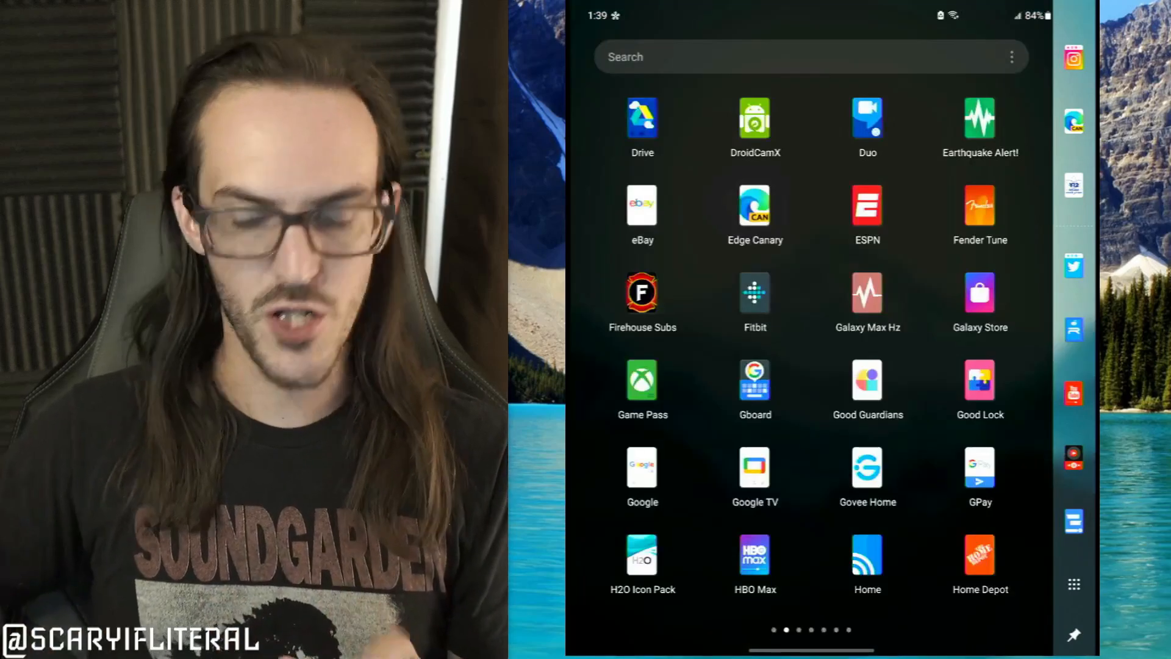
# - Search Galaxy Store for 'Good Lock' and launch it from its store page
pyautogui.click(980, 294)
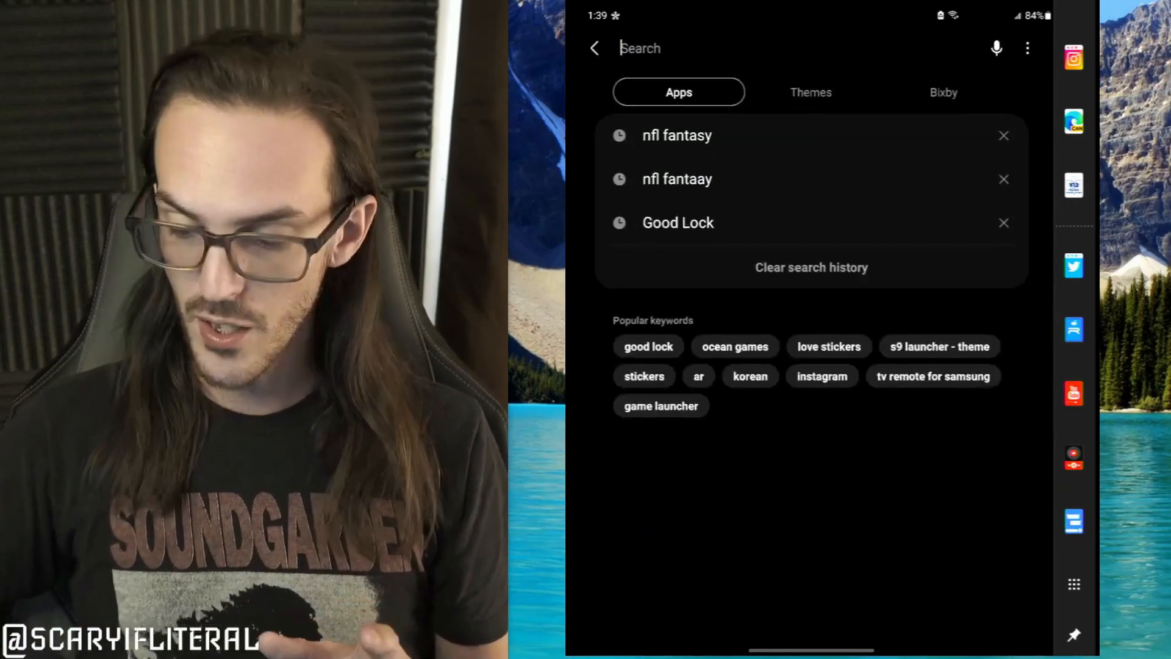
pyautogui.click(678, 222)
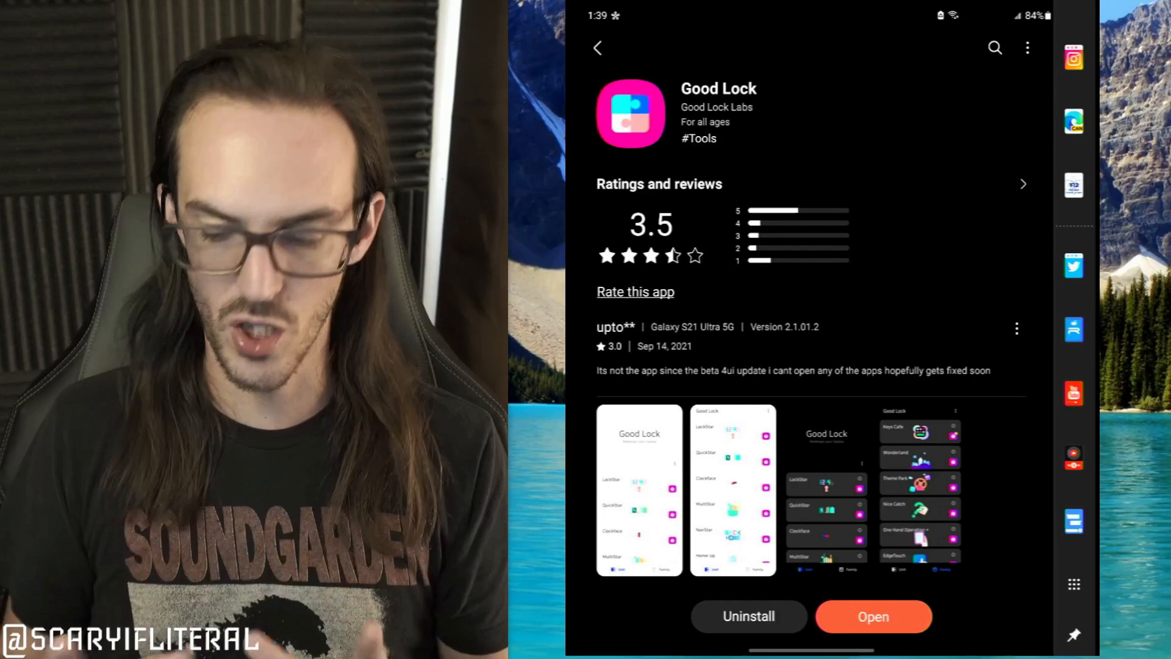
pyautogui.click(874, 616)
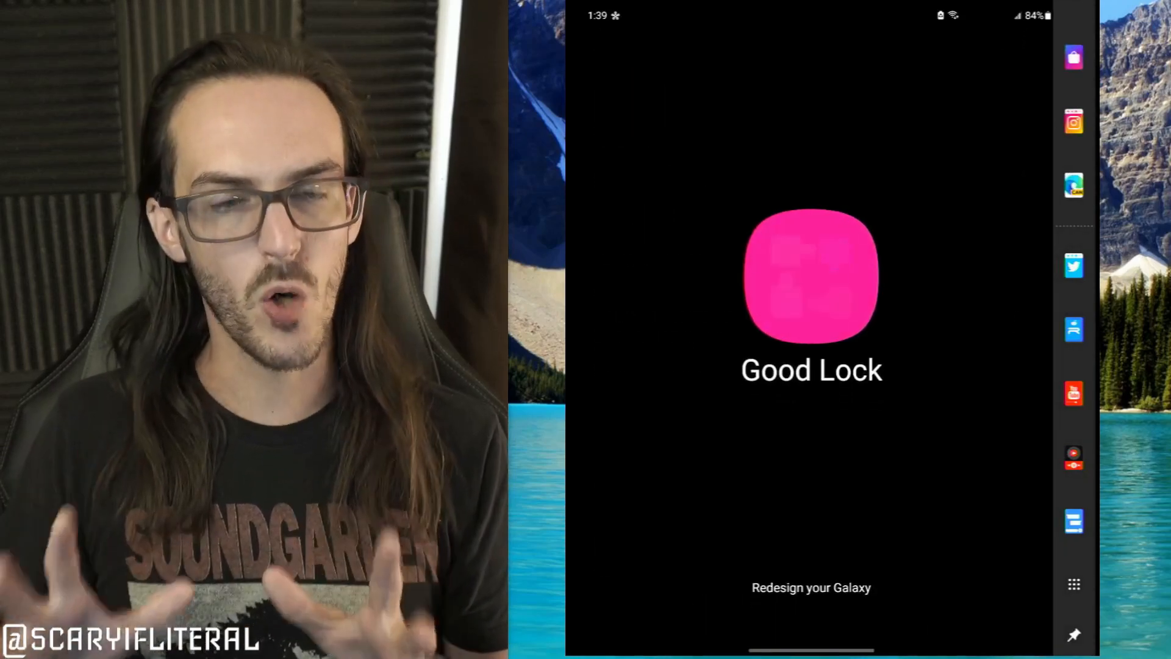
# - Enter the Theme Park module from Good Lock's Family tab to see saved icon packs
pyautogui.click(811, 281)
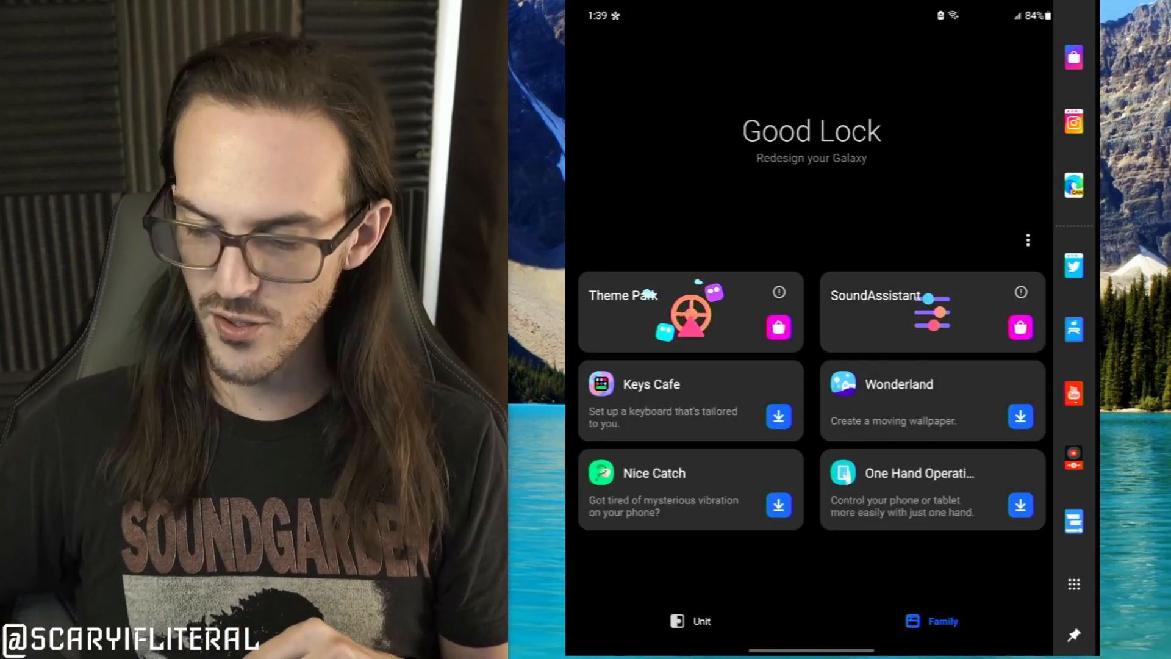
pyautogui.click(666, 311)
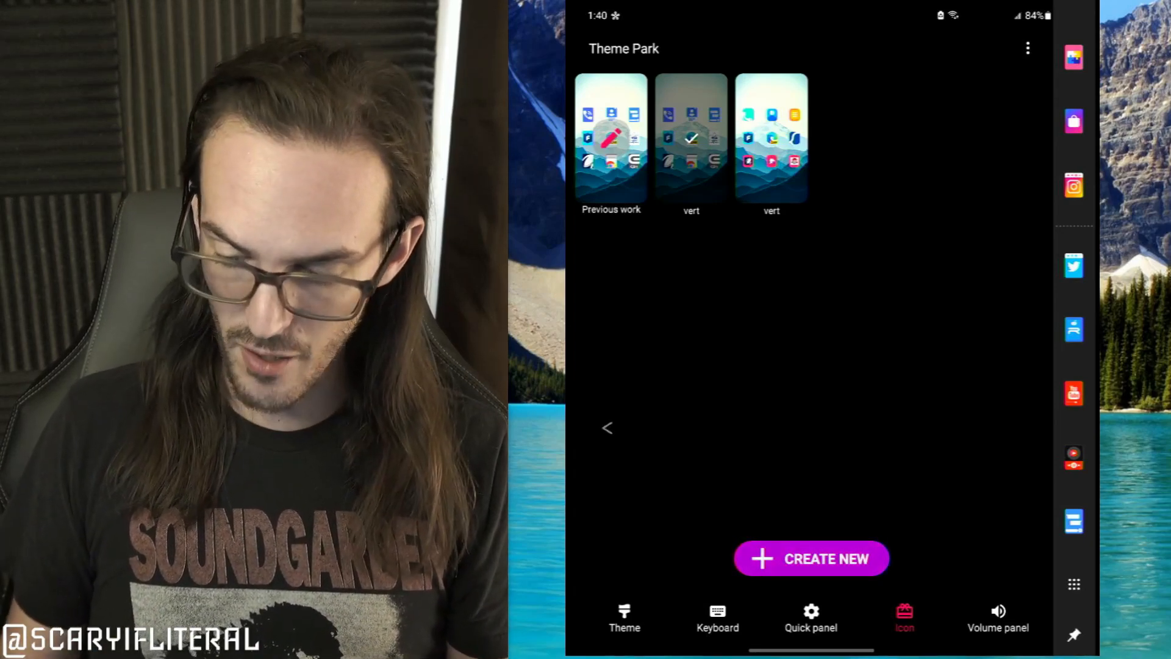
# - Review the single saved theme design, then leave for the phone's app drawer search
pyautogui.click(608, 428)
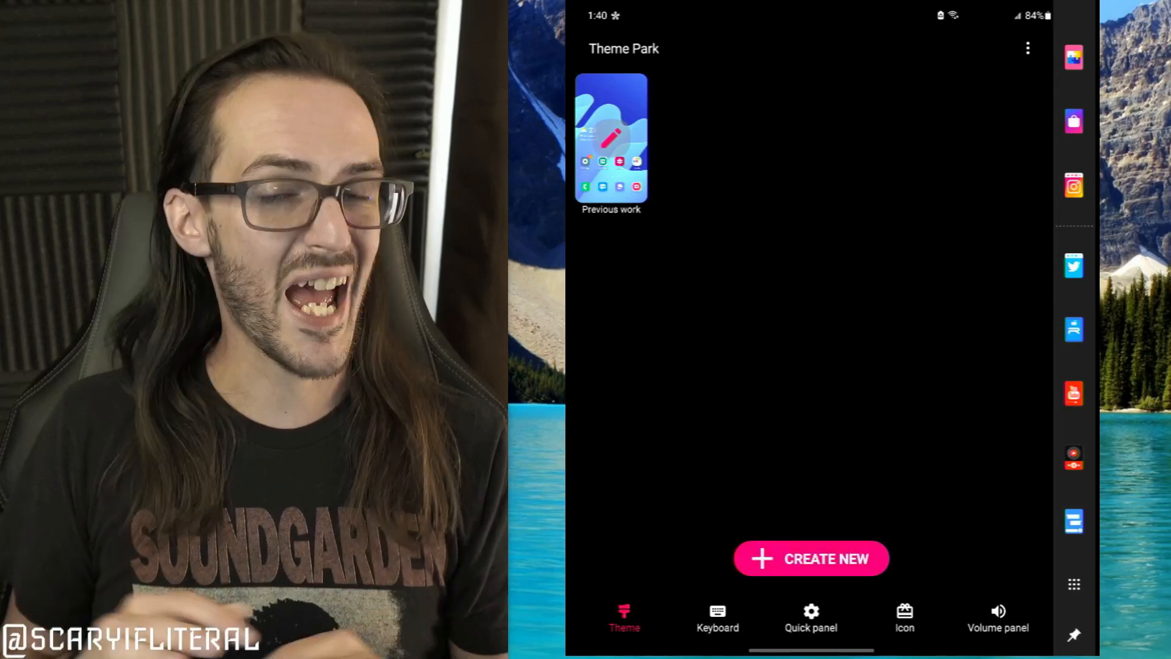
pyautogui.click(812, 558)
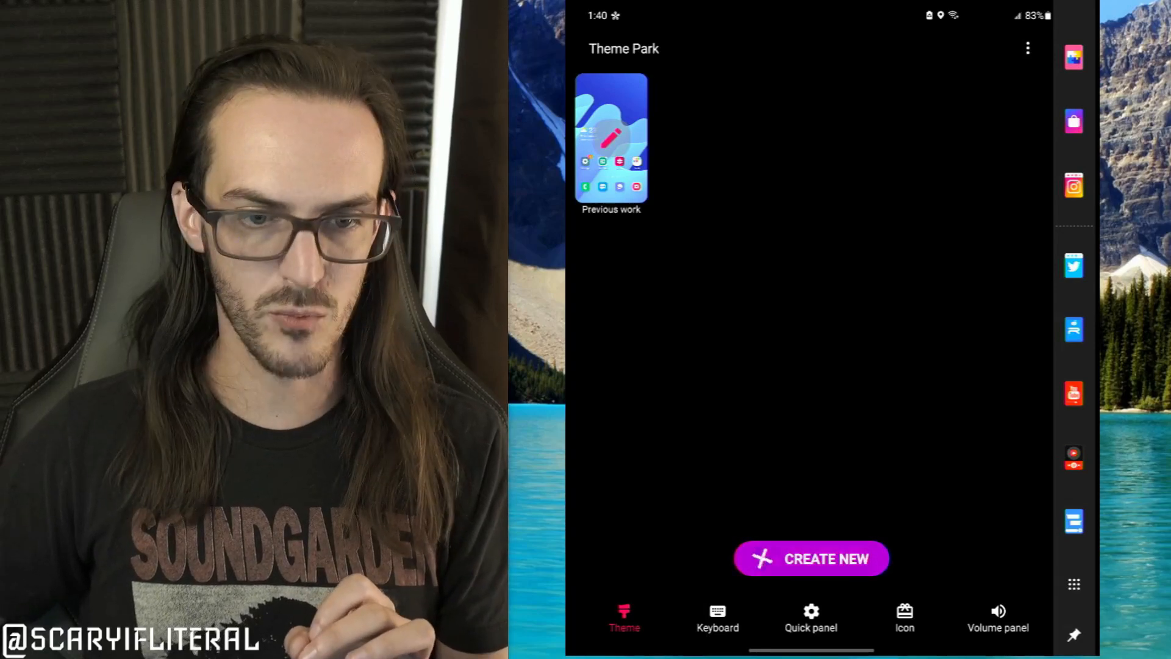
pyautogui.click(905, 617)
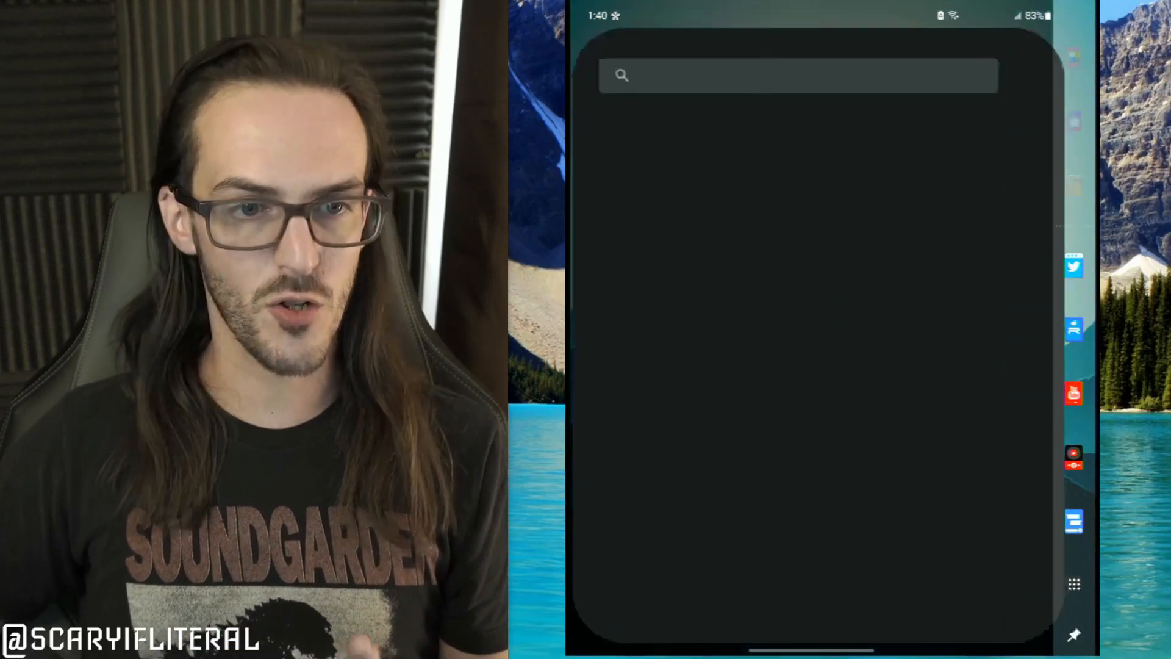
# - Rerun the 'vertical icons' search in Play Store before returning to Theme Park's icons
pyautogui.click(798, 76)
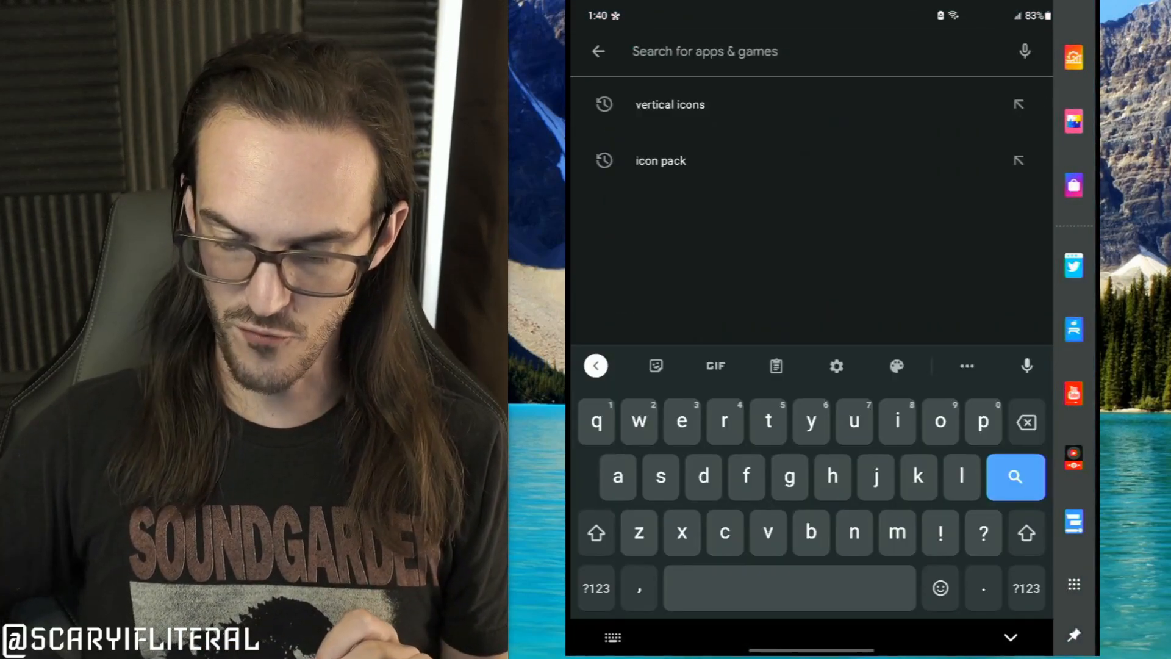
pyautogui.click(659, 161)
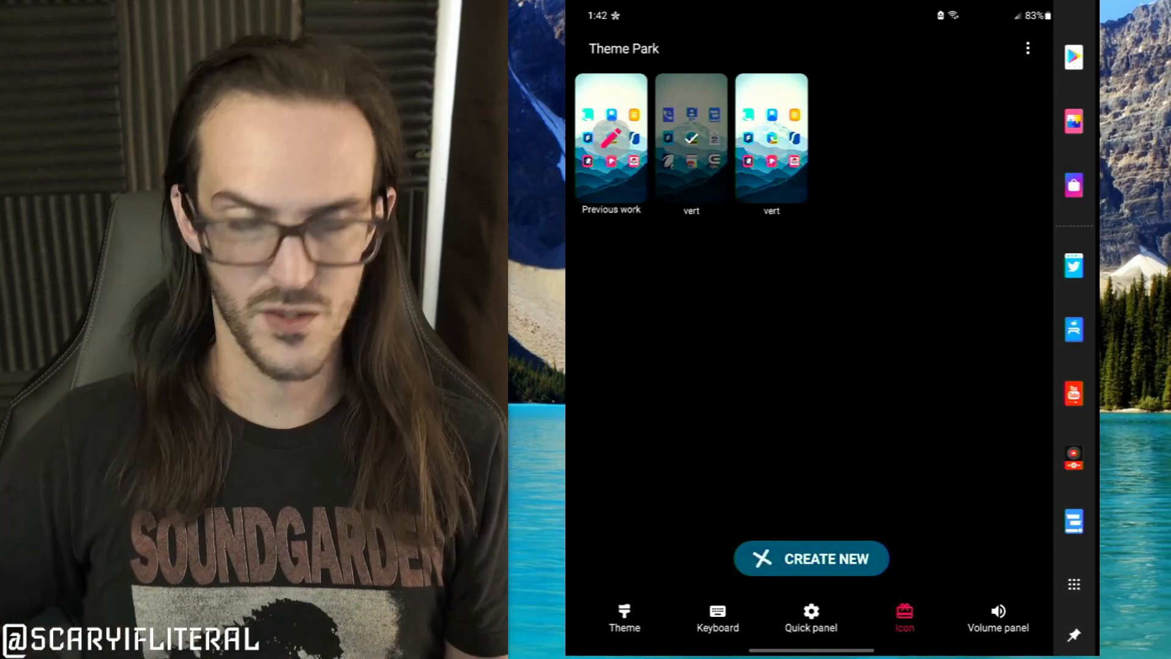
# - Delete the second 'vert' icon pack, leaving two saved icon designs
pyautogui.click(690, 135)
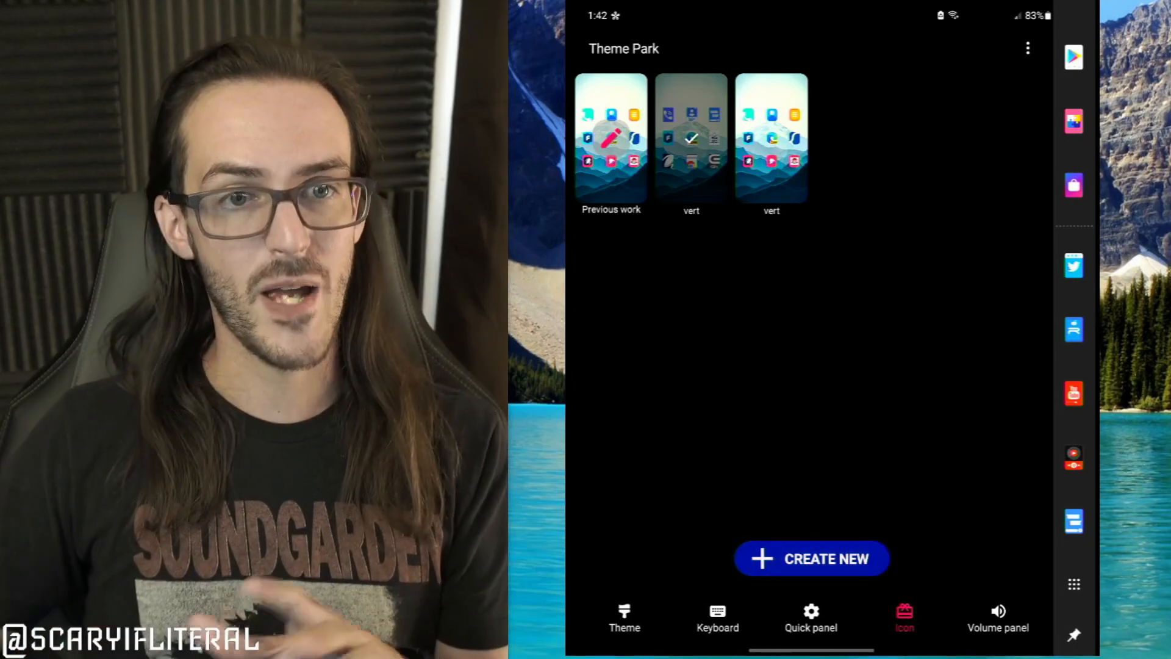
pyautogui.click(813, 559)
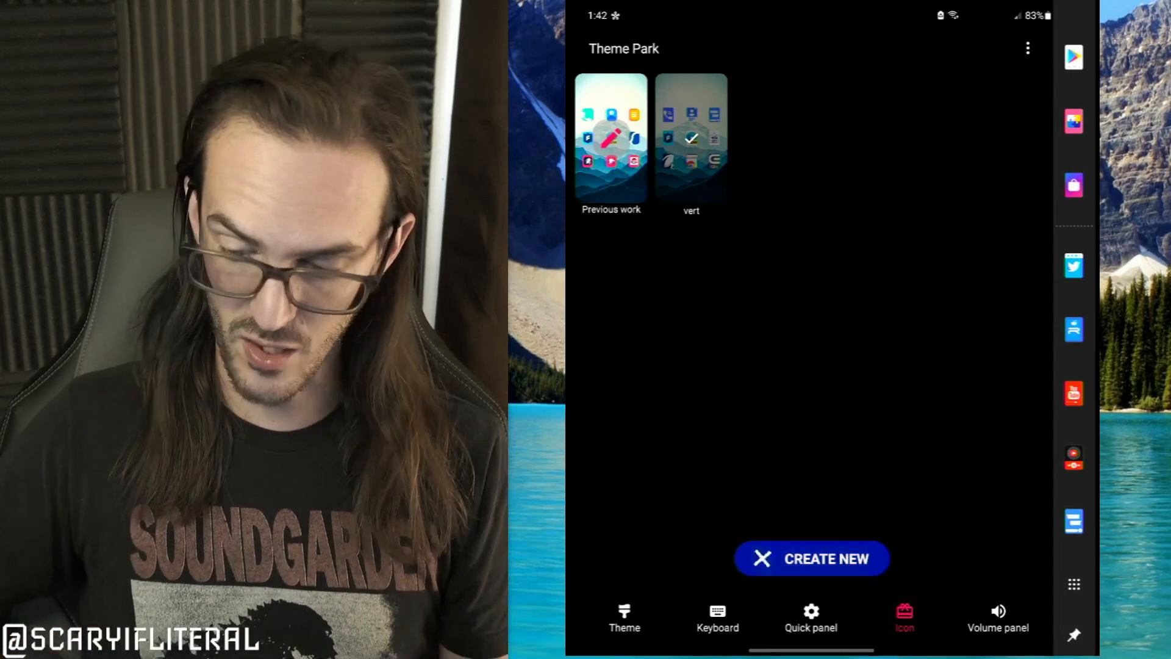
# - Return to the Theme section showing the one previous theme design
pyautogui.click(690, 137)
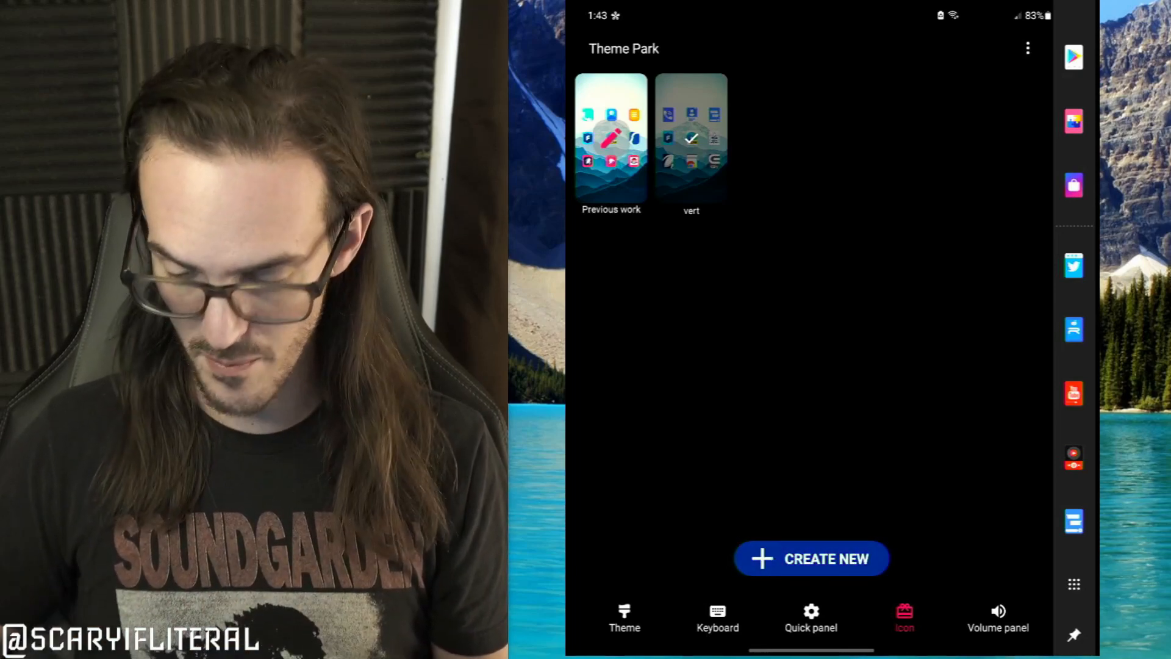
pyautogui.click(625, 613)
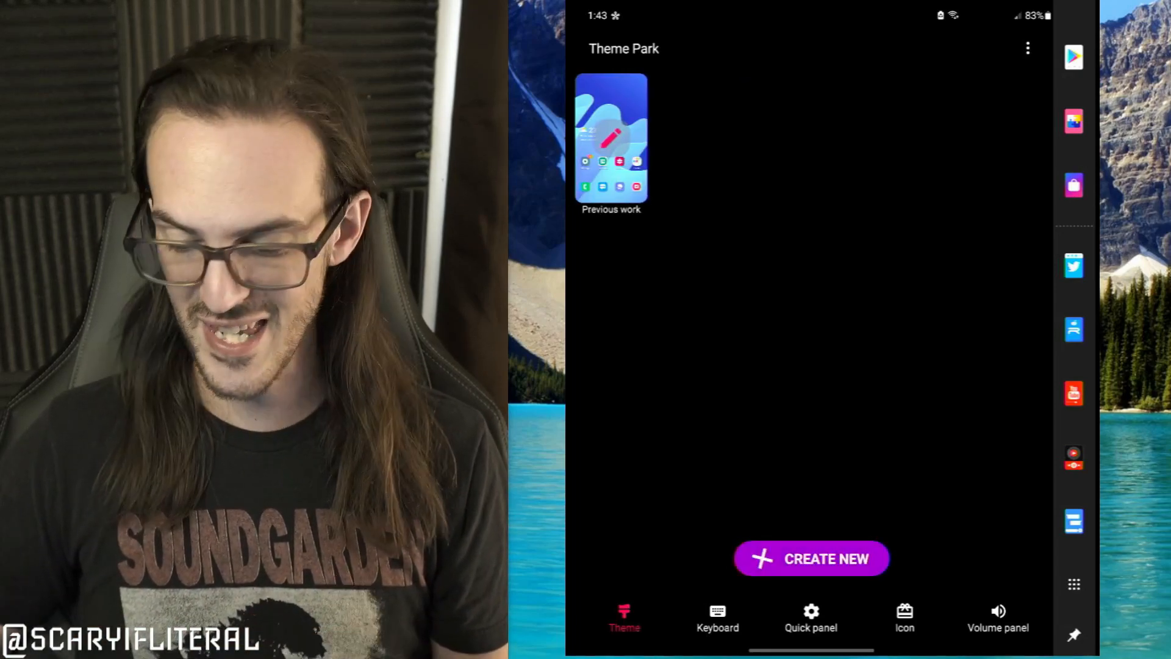